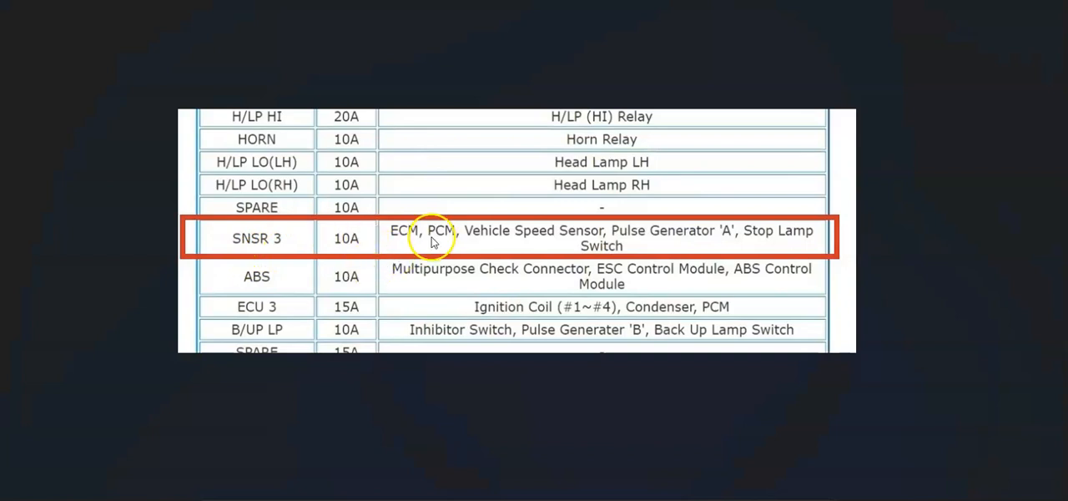
mouse_move(625, 282)
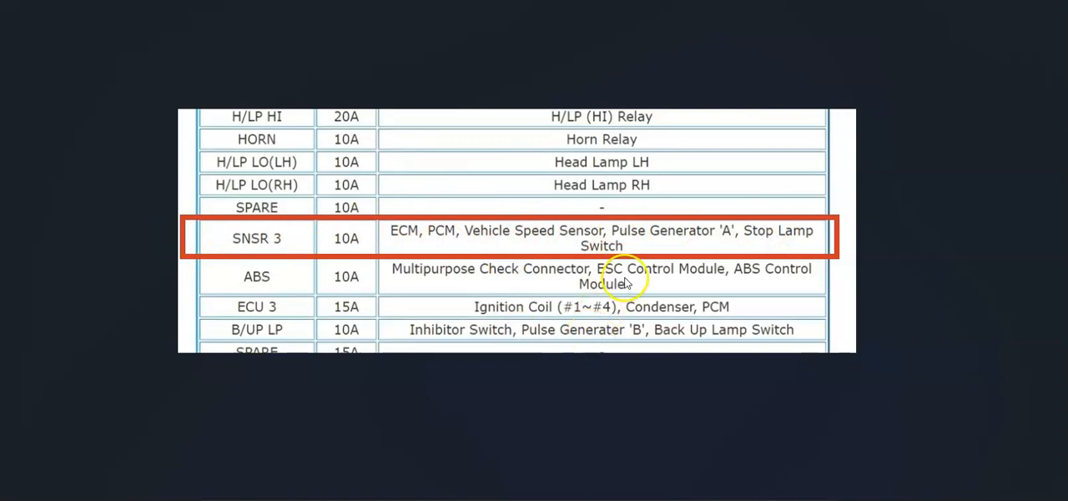
mouse_move(635, 241)
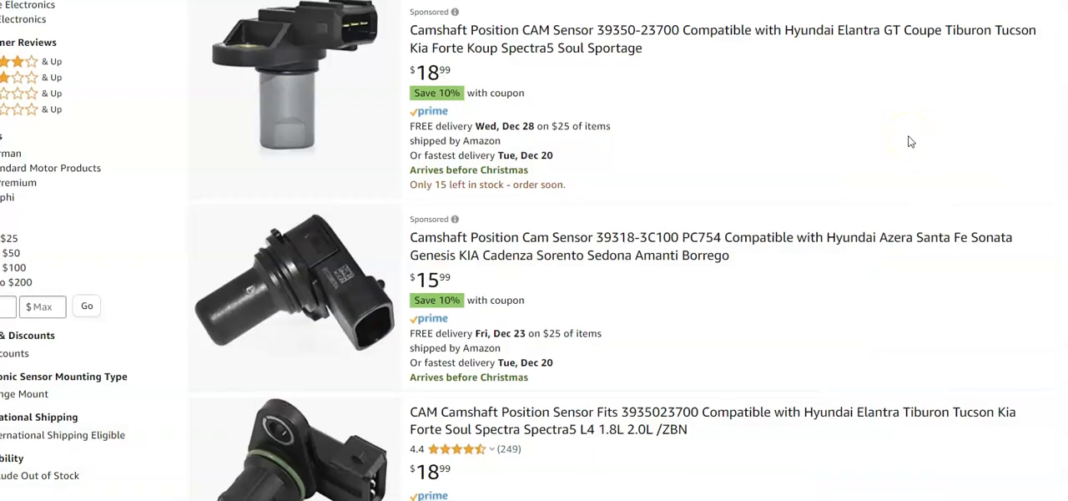
scroll(down, 3)
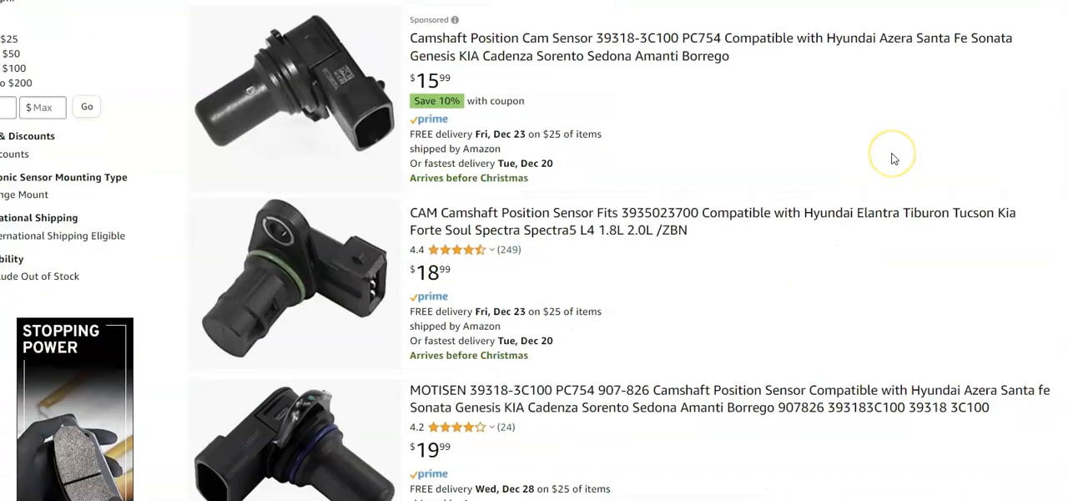
scroll(down, 3)
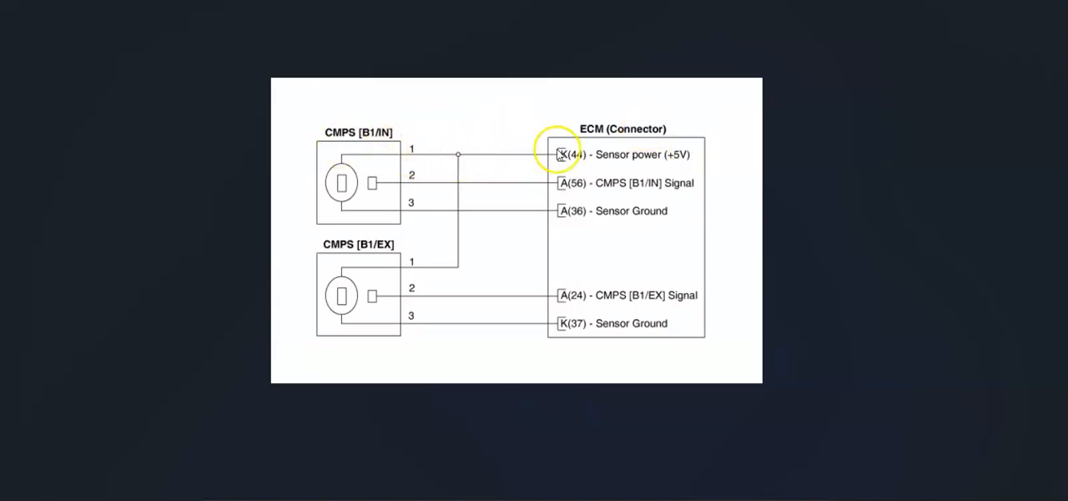
mouse_move(753, 148)
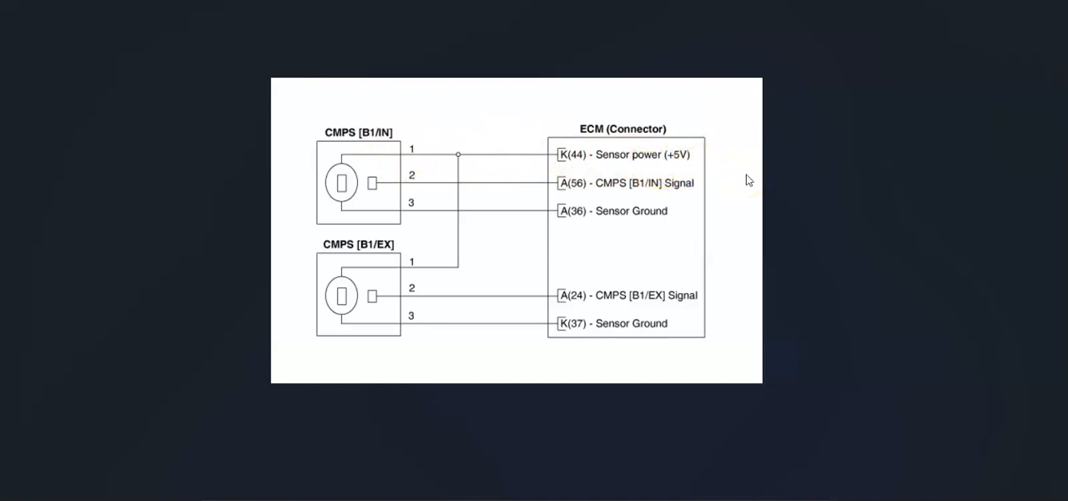
mouse_move(743, 174)
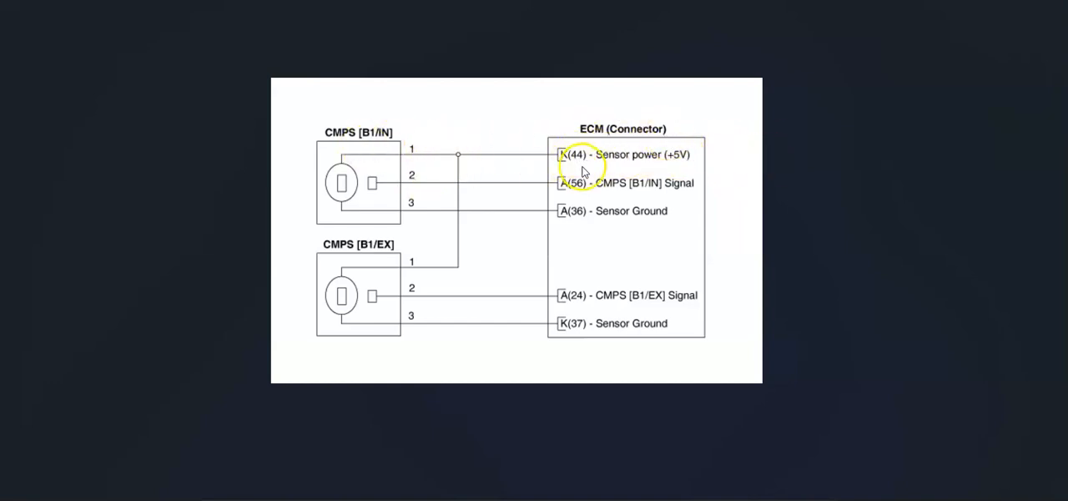
mouse_move(680, 223)
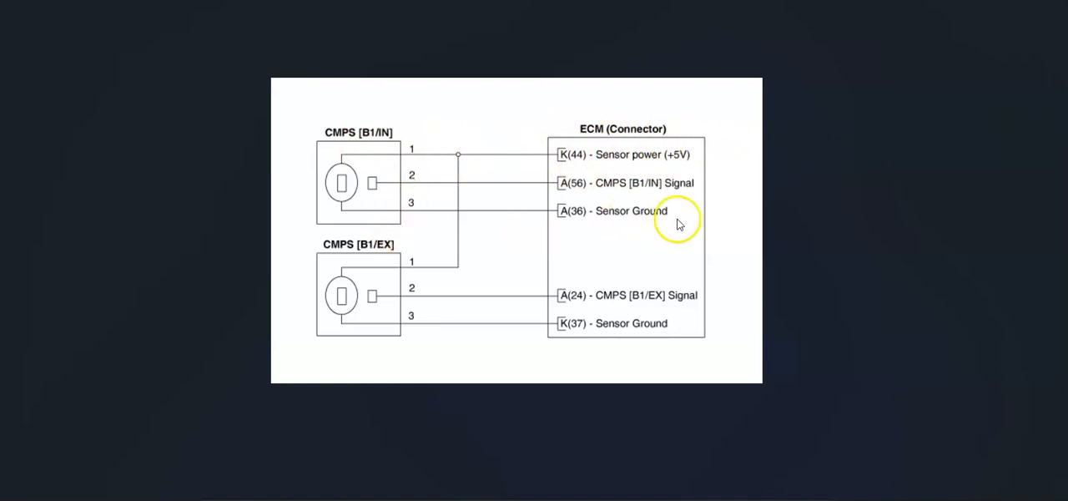
mouse_move(734, 196)
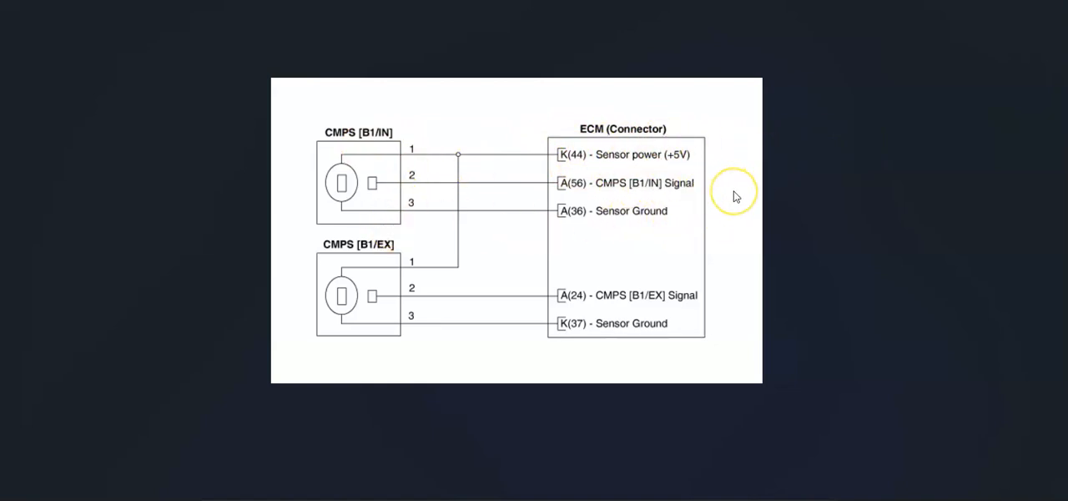
mouse_move(734, 196)
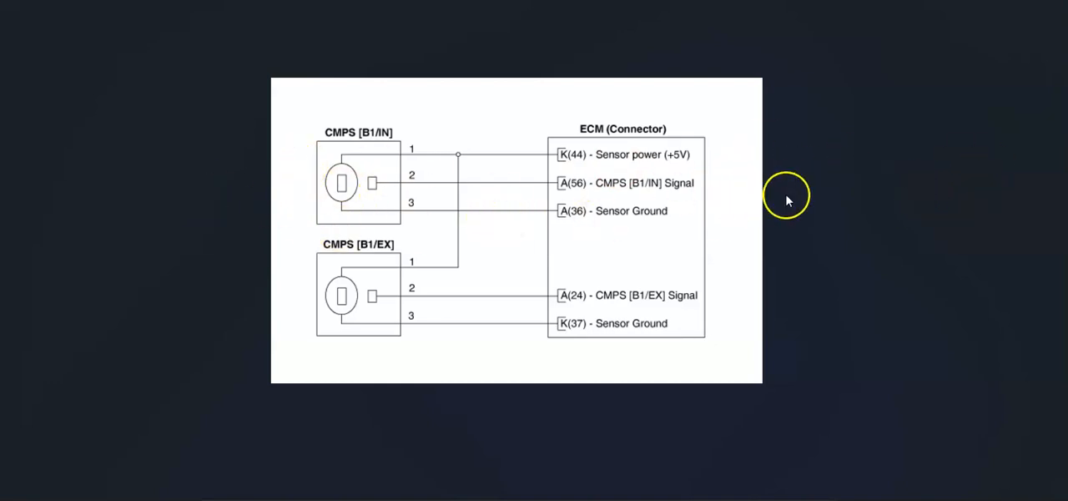
mouse_move(764, 188)
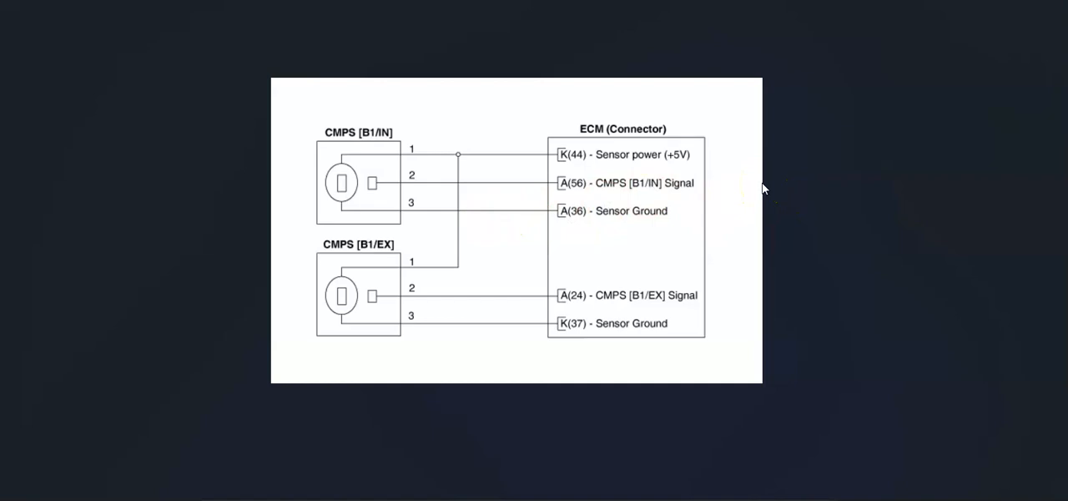
mouse_move(749, 191)
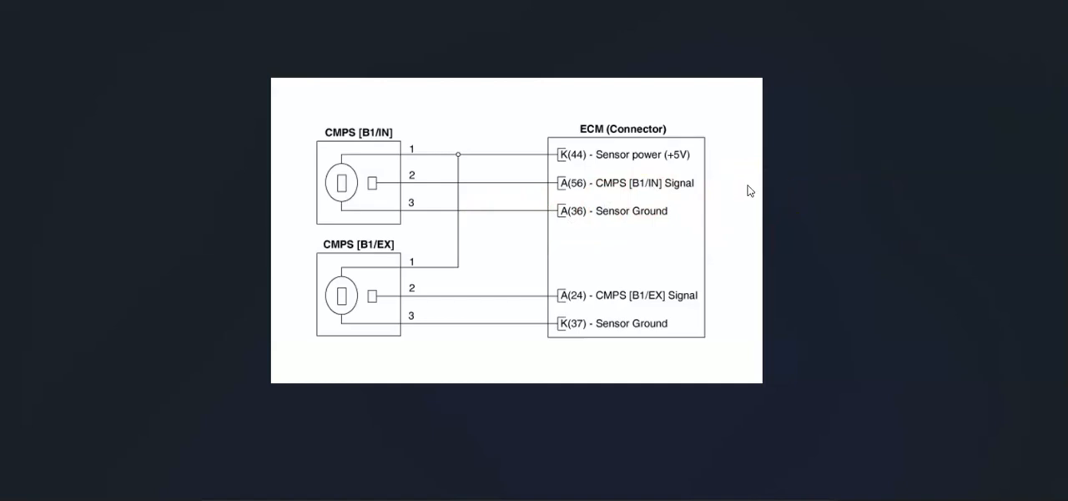
mouse_move(747, 199)
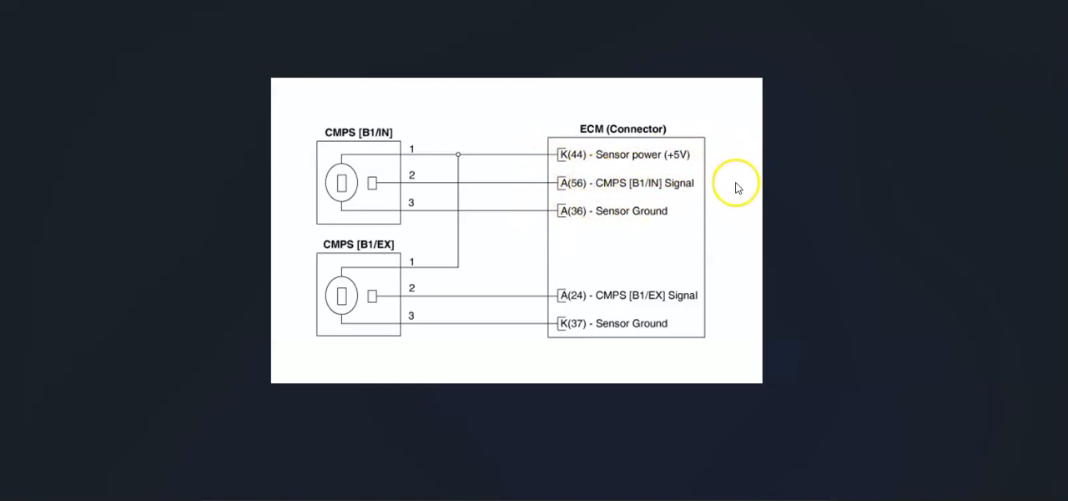
mouse_move(805, 217)
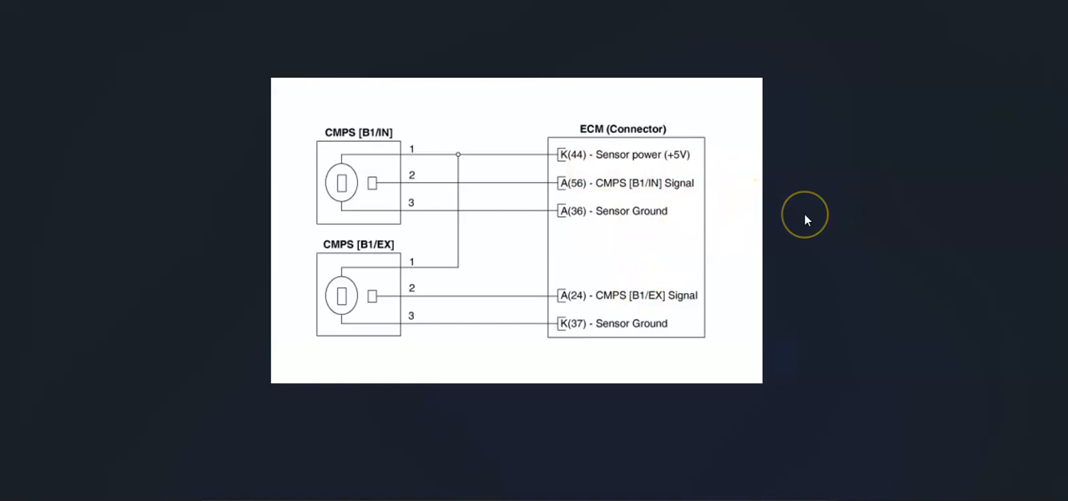